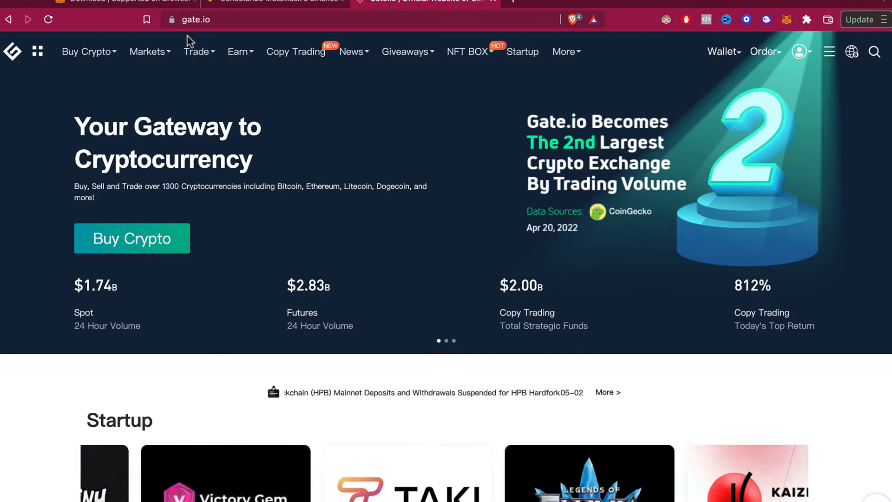
- Glance at the Wallet menu, then open the account's Security settings page
click(722, 51)
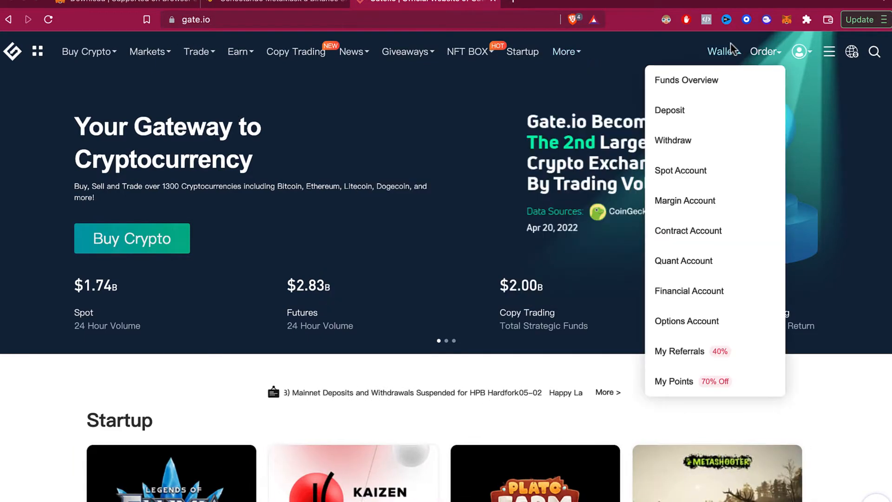
mouse_move(826, 165)
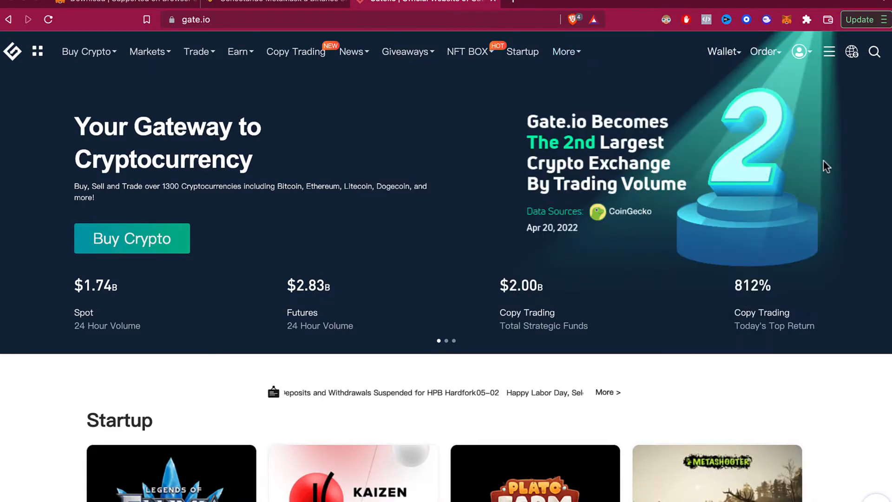
click(800, 51)
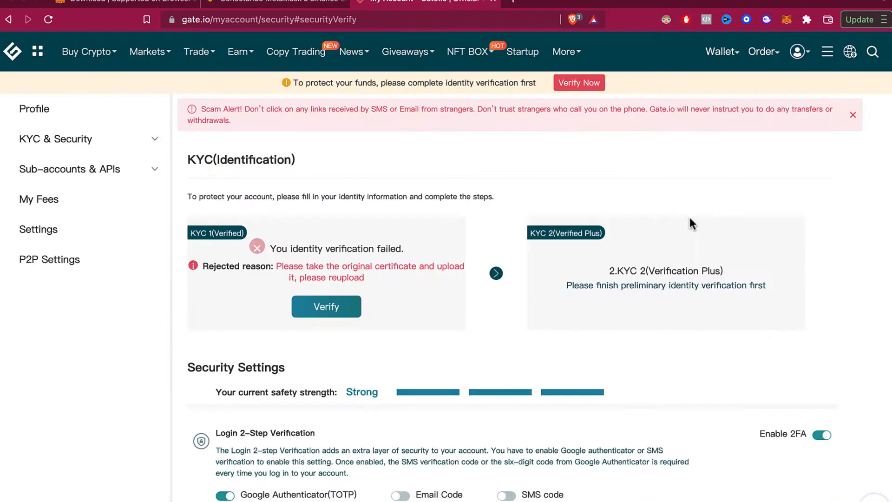
- Scroll to Password Management and check the fund password frequency options, keeping every one hour
scroll(down, 3)
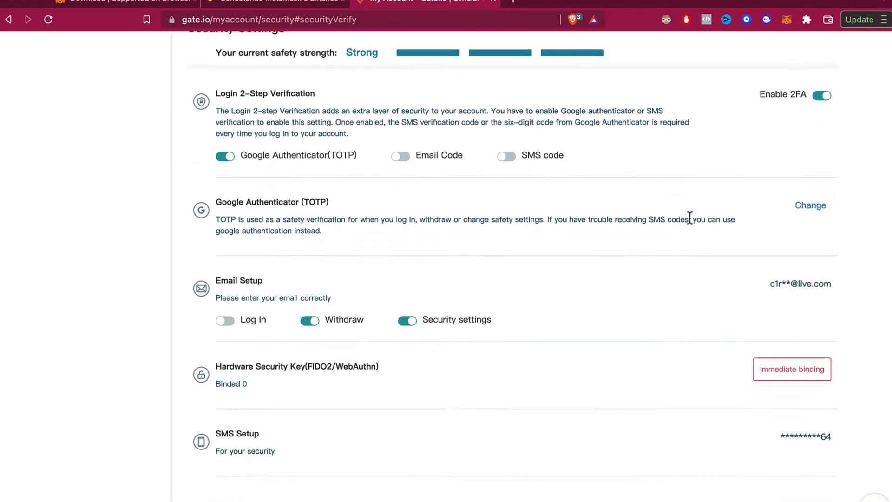
scroll(down, 3)
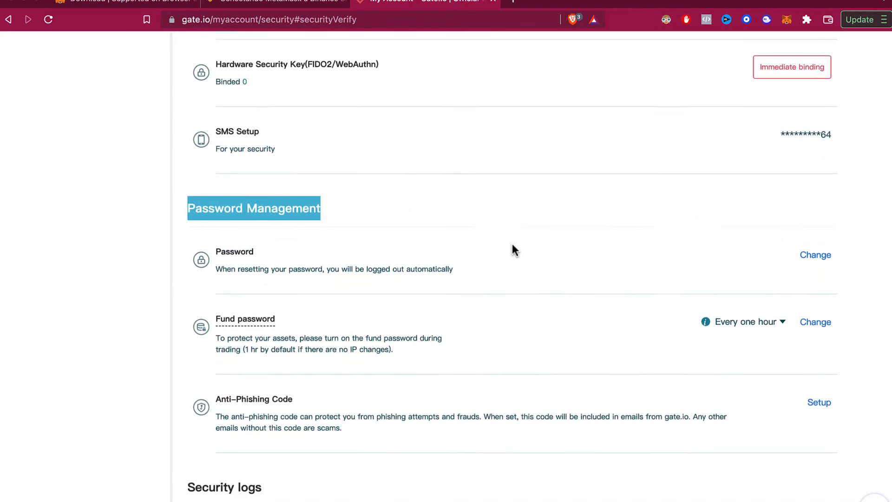
scroll(down, 3)
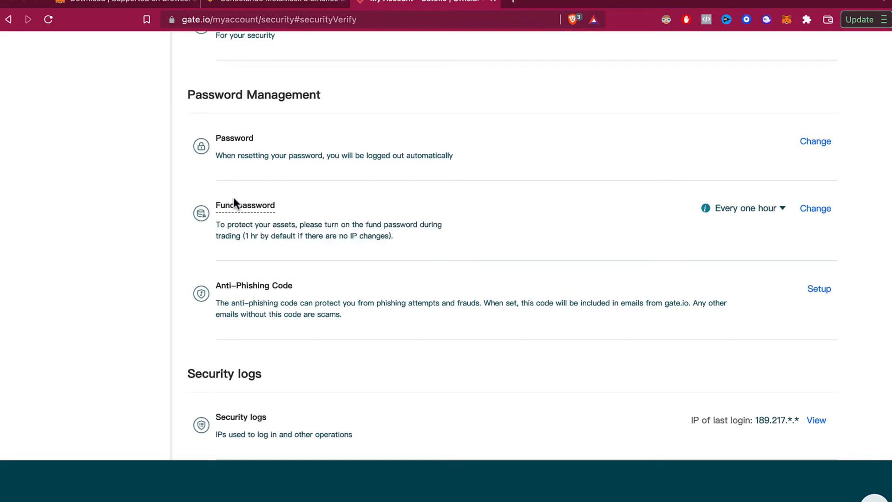
mouse_move(245, 205)
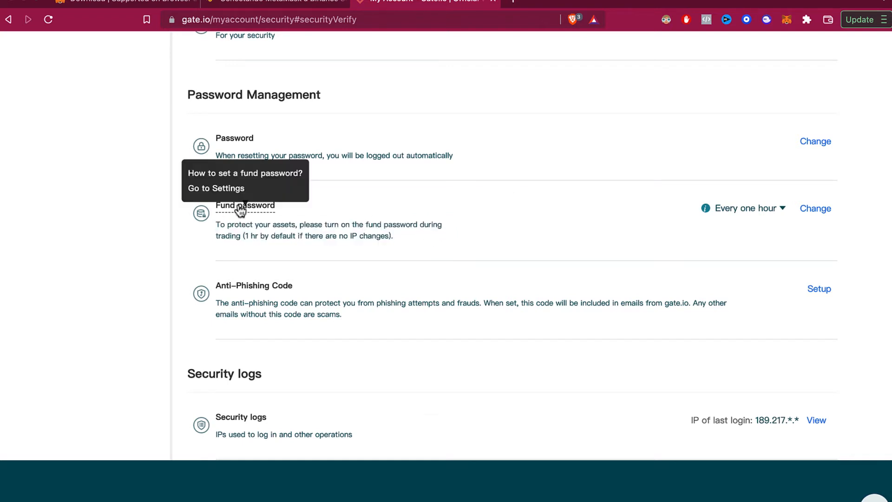
click(746, 208)
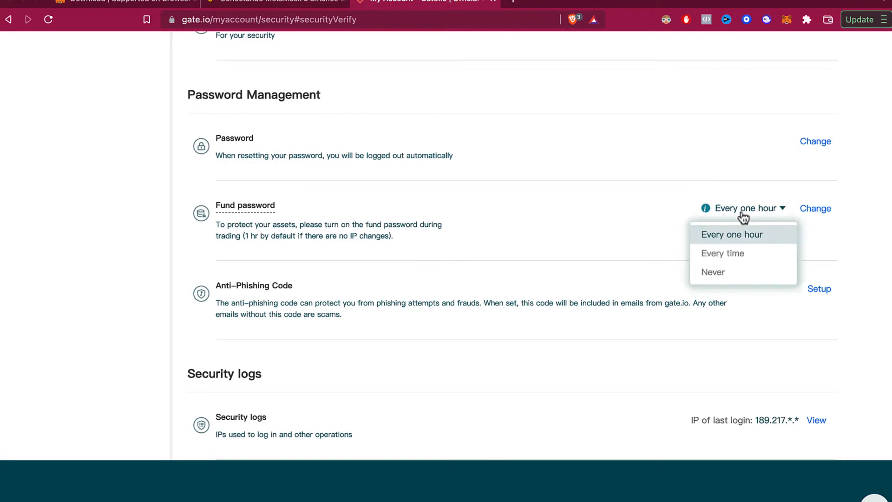
mouse_move(723, 253)
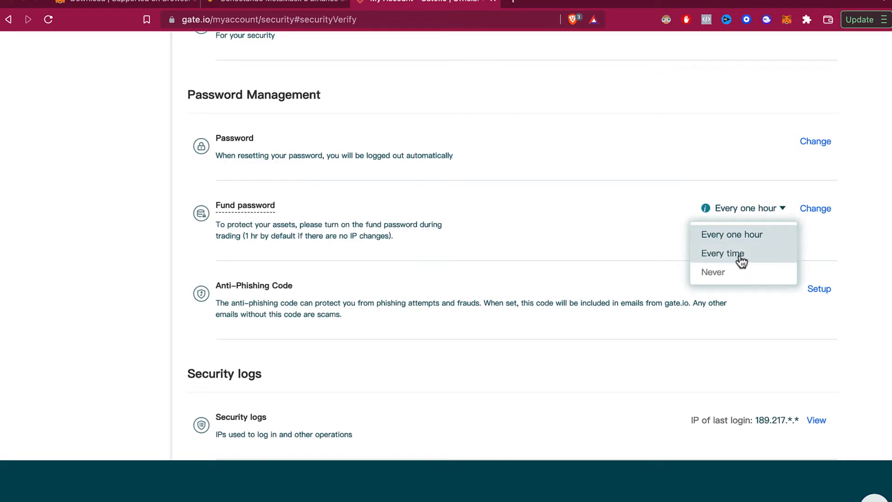
click(540, 247)
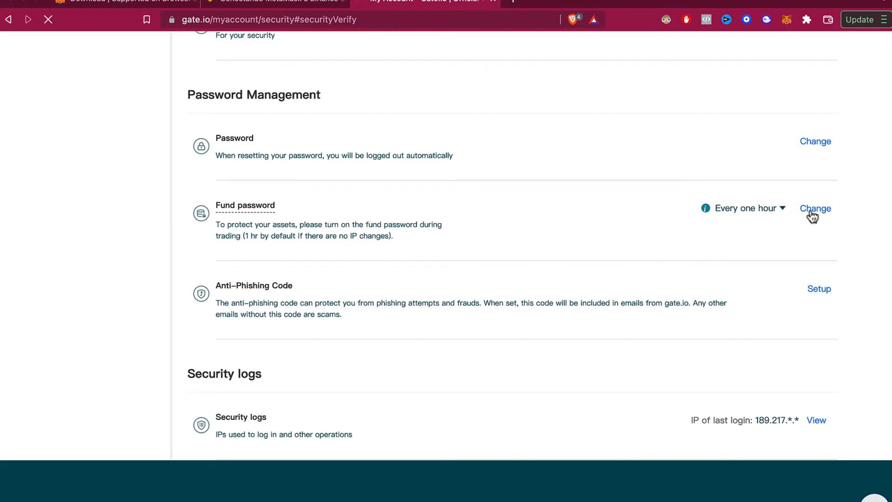
- Open the fund password change form, then choose Forgot password? to request a reset
click(816, 208)
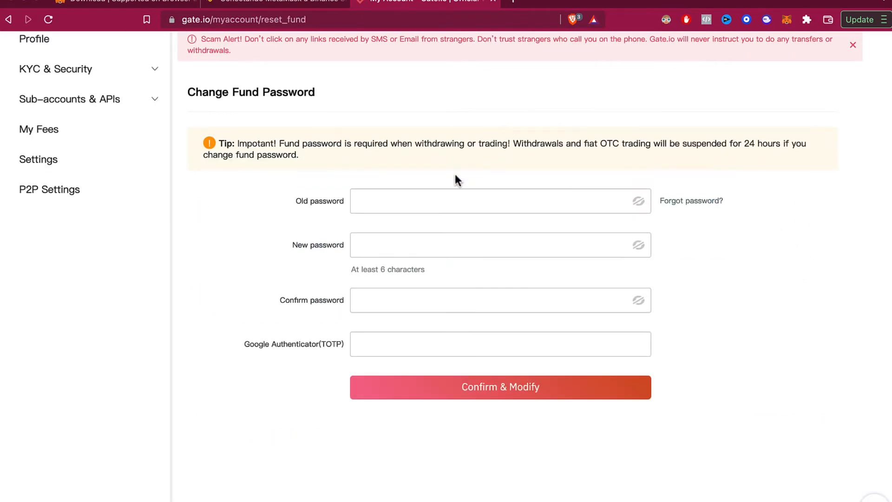
mouse_move(595, 192)
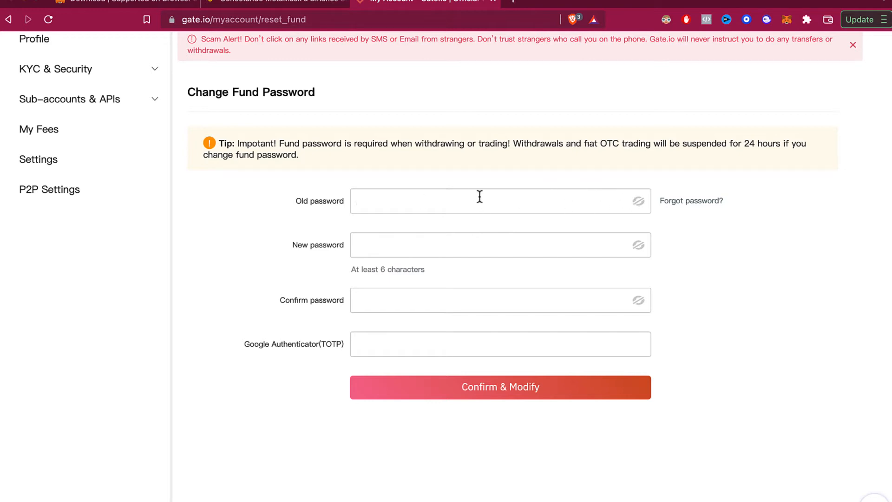
click(456, 201)
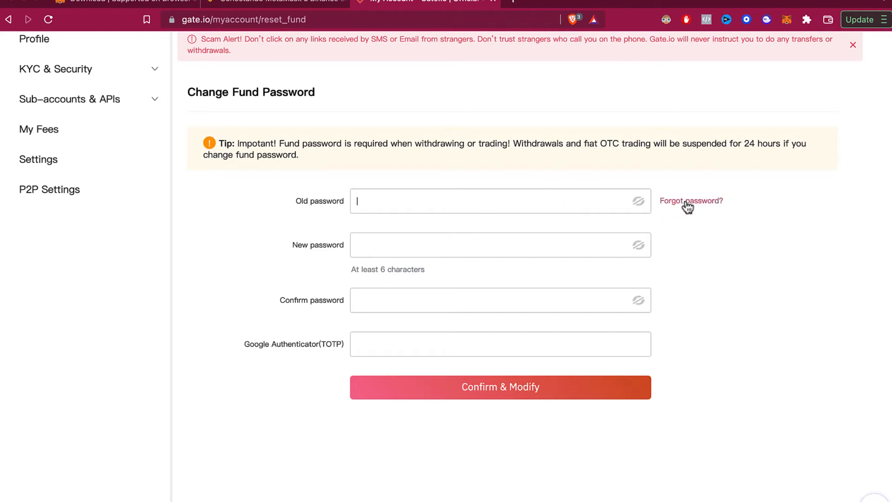
click(690, 201)
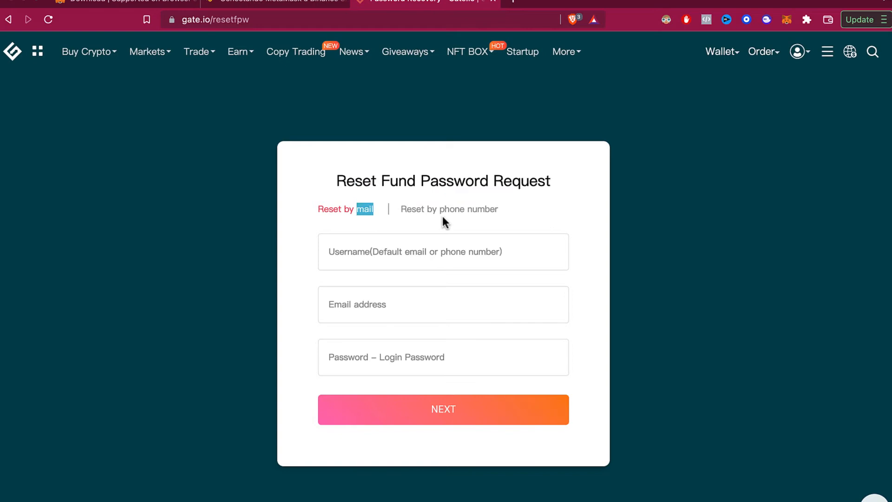
- Submit the fund password reset request by email and highlight the email-sent confirmation
click(449, 208)
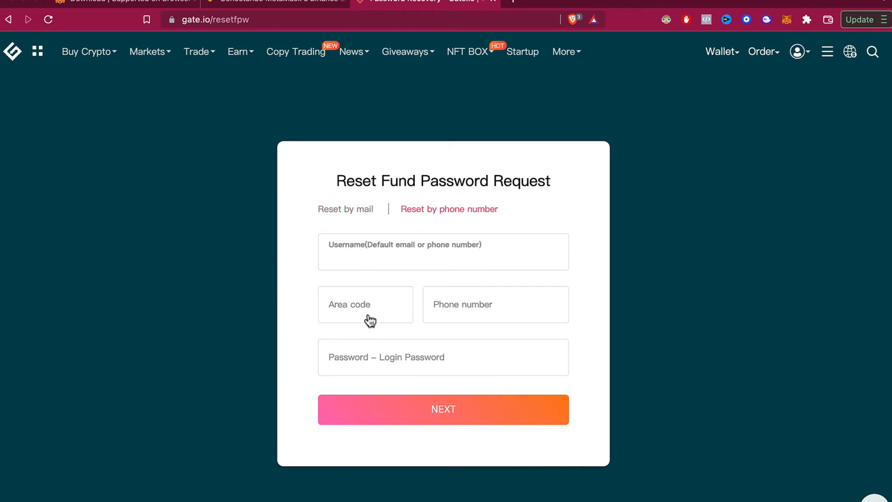
click(443, 410)
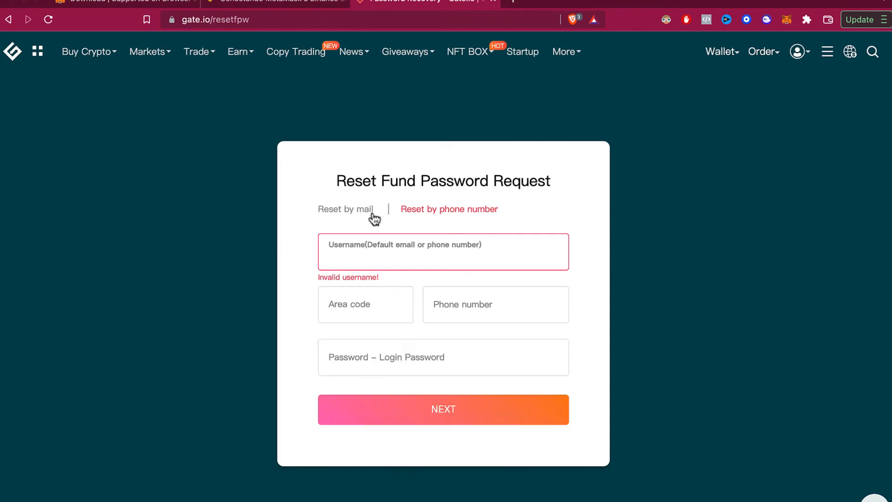
click(345, 209)
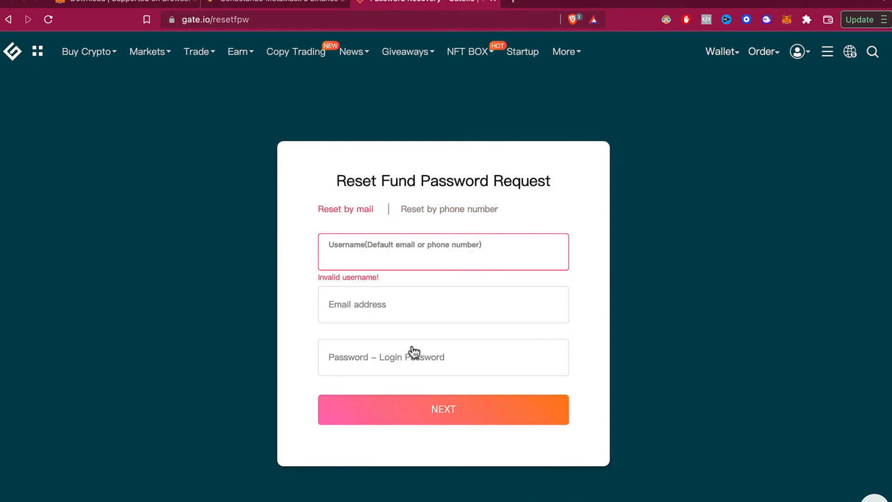
mouse_move(479, 384)
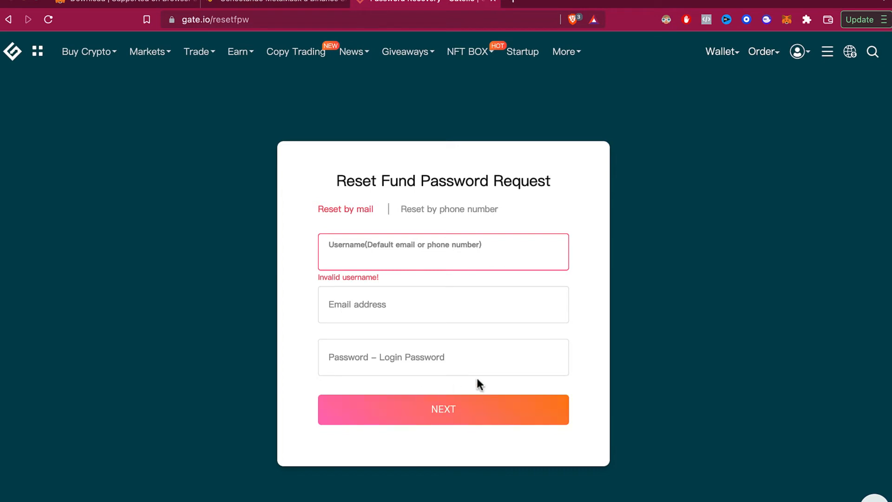
mouse_move(389, 320)
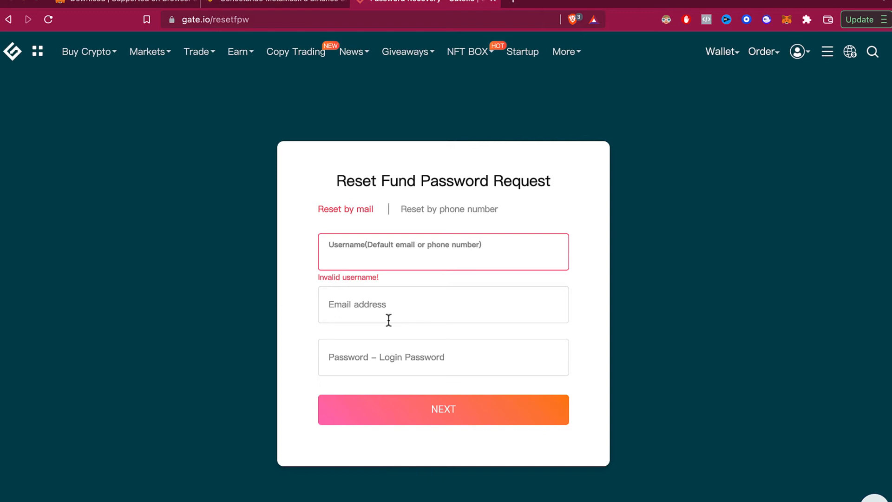
mouse_move(603, 192)
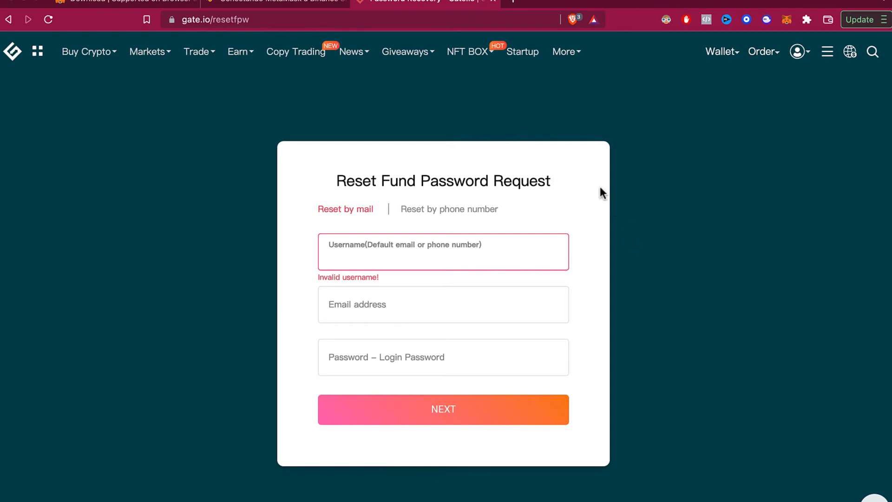
click(444, 409)
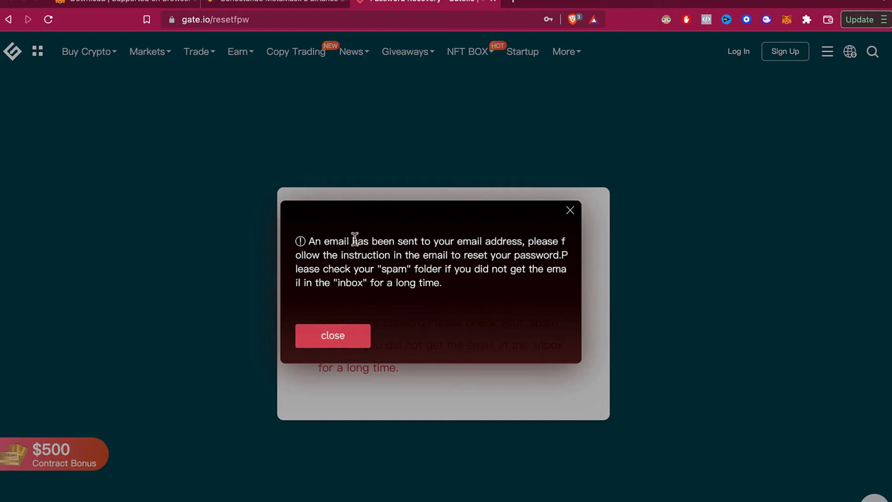
drag(458, 241, 526, 241)
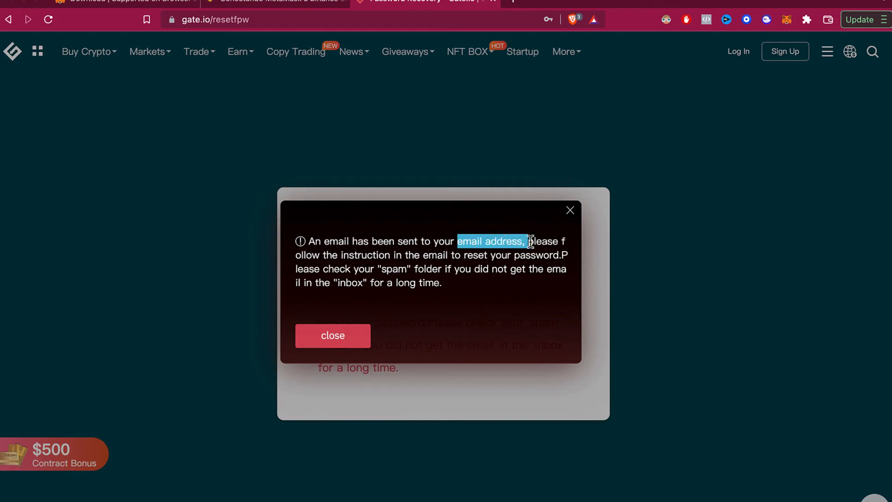
drag(527, 241, 324, 269)
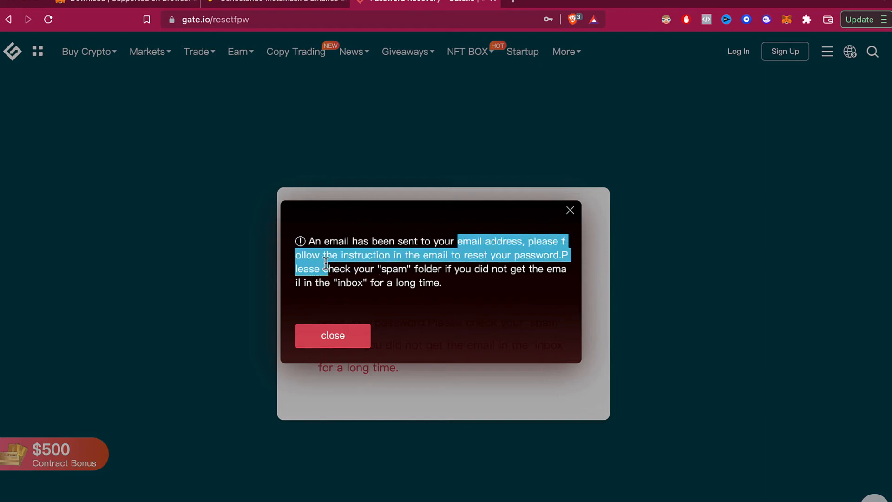
- Read the Gate.io reset email in Outlook and follow its newfpass reset link
click(569, 3)
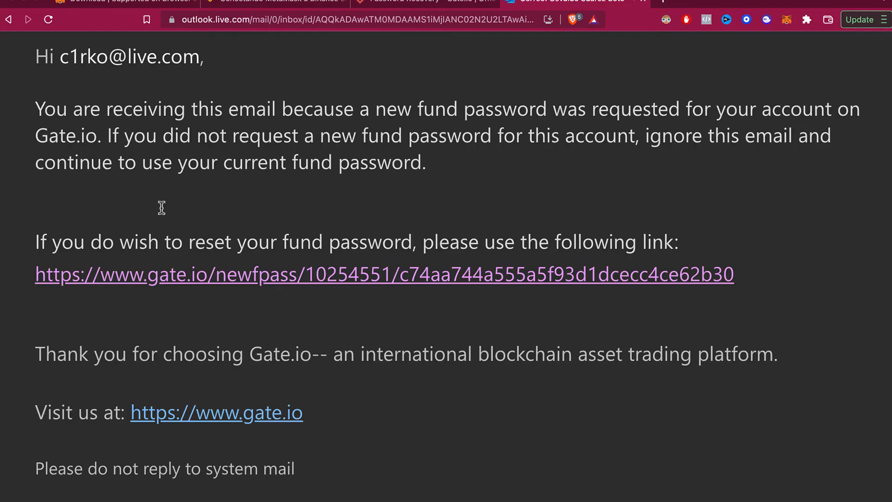
mouse_move(85, 240)
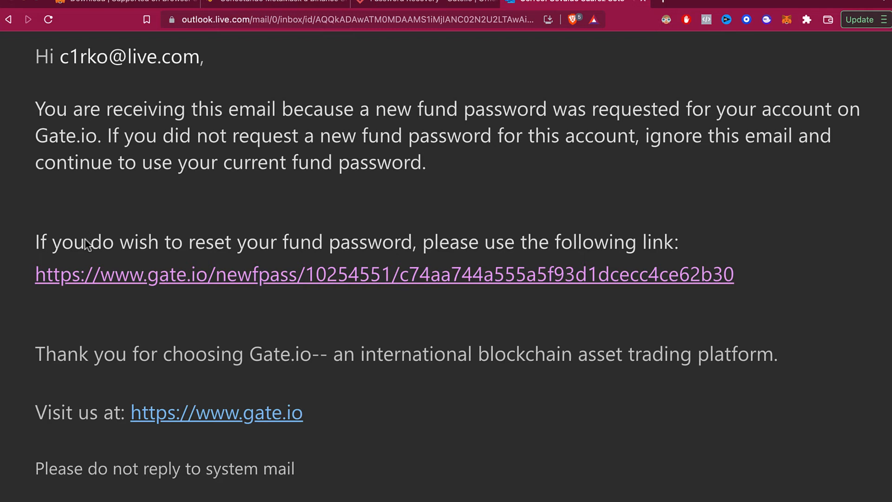
mouse_move(475, 289)
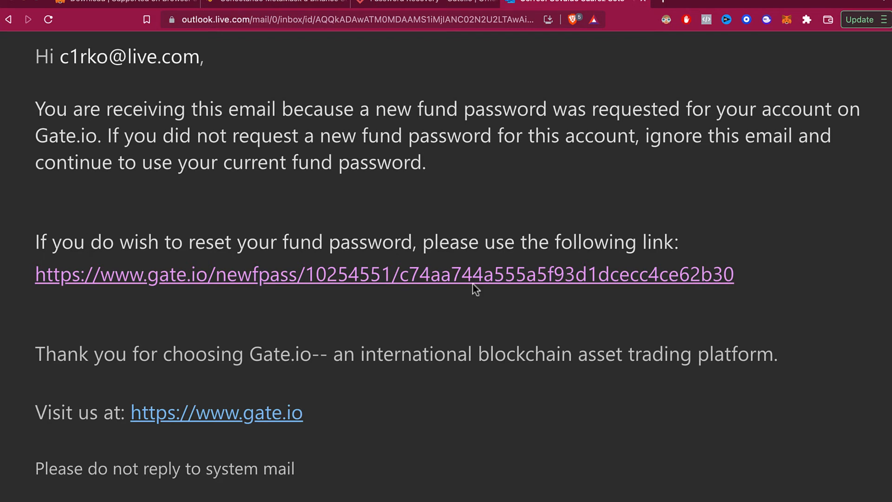
mouse_move(507, 276)
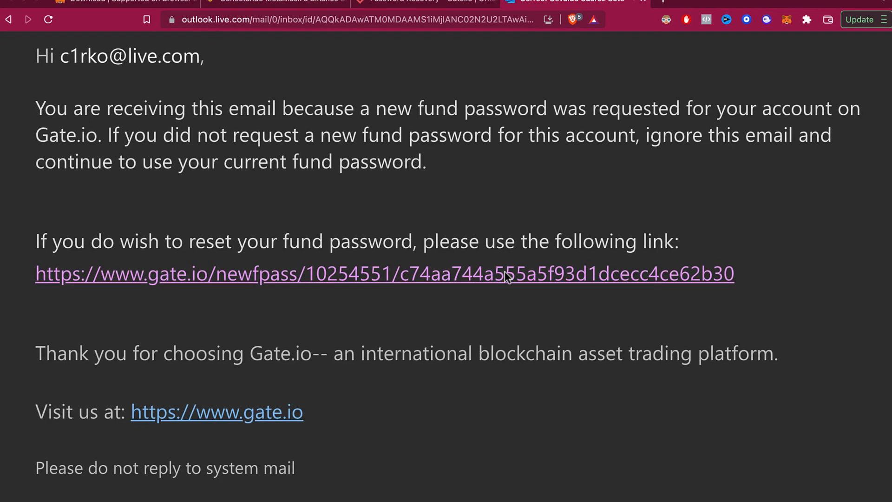
click(385, 274)
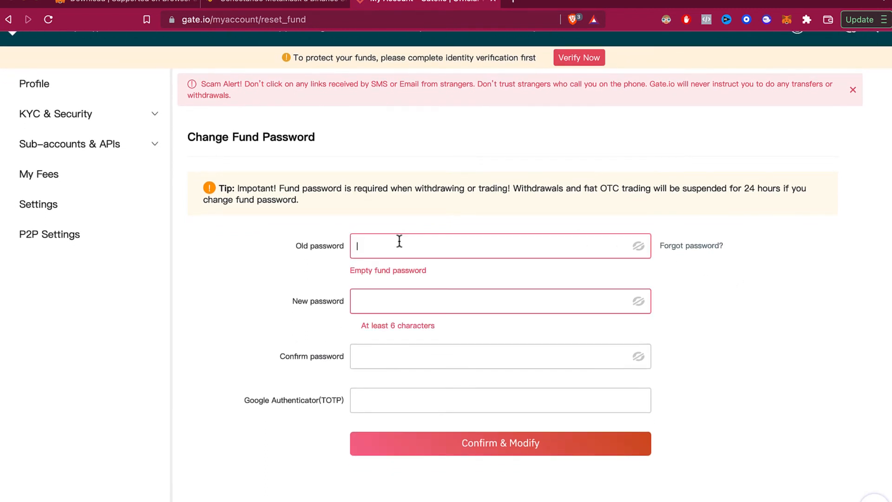
click(500, 356)
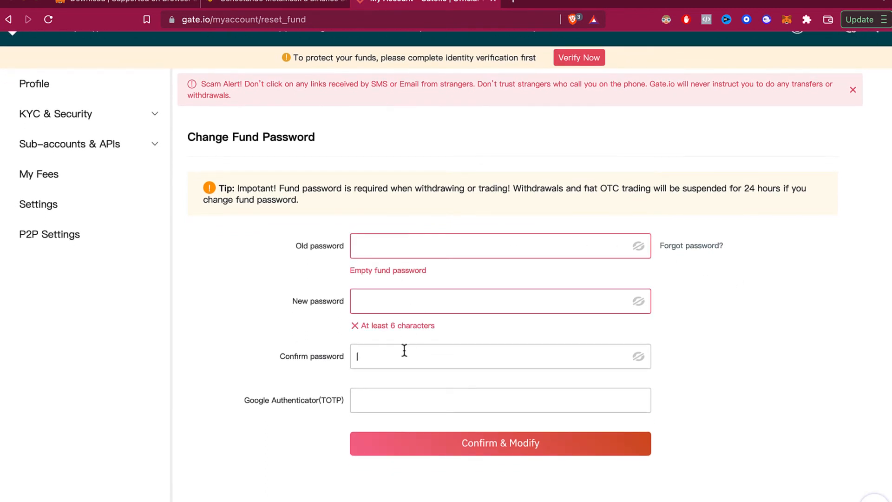
scroll(down, 3)
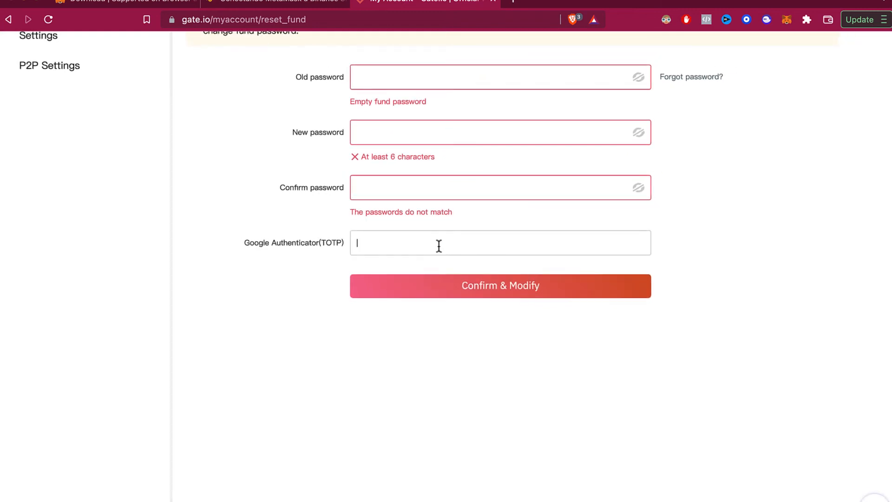
click(501, 77)
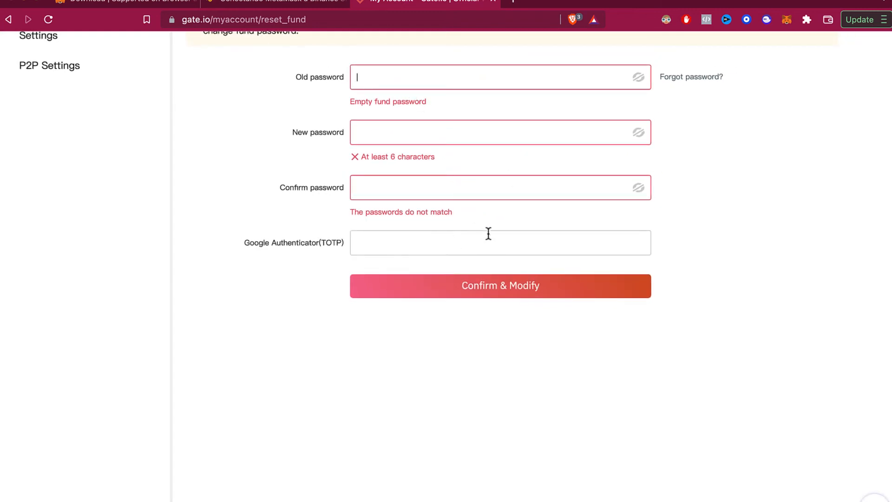
scroll(down, 3)
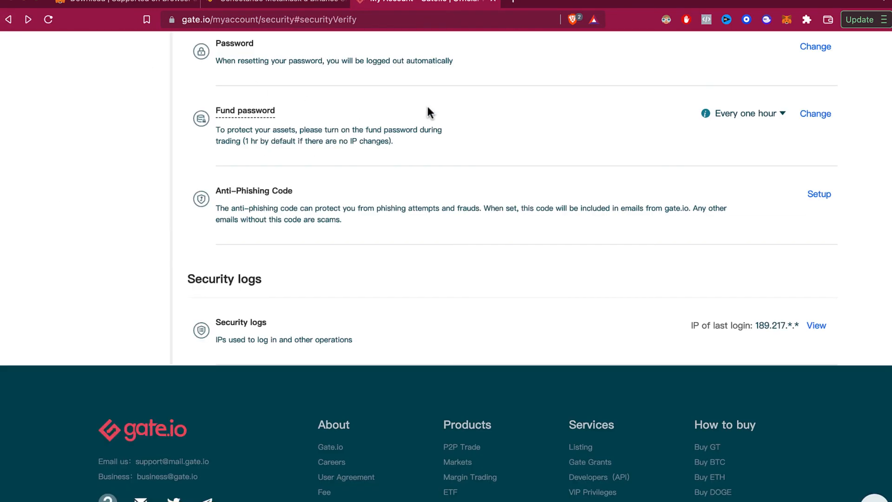
mouse_move(484, 135)
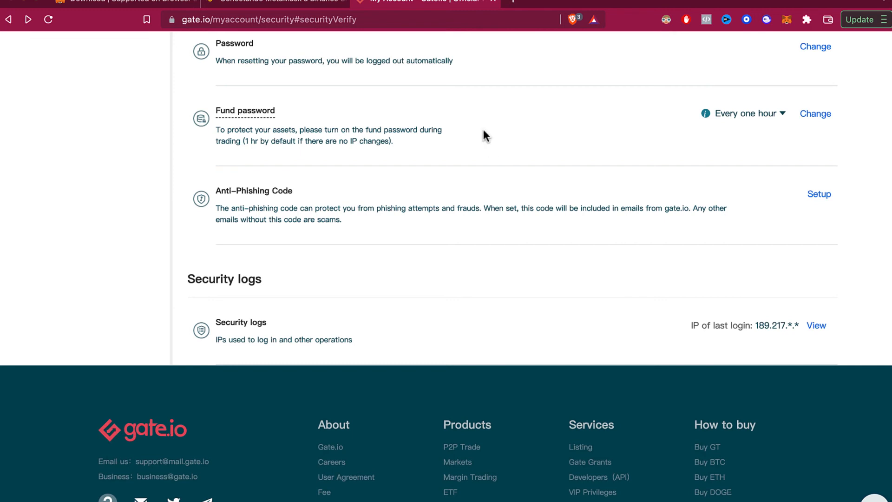
- Highlight the Fund password label and open its 'Every one hour' frequency dropdown
double_click(245, 110)
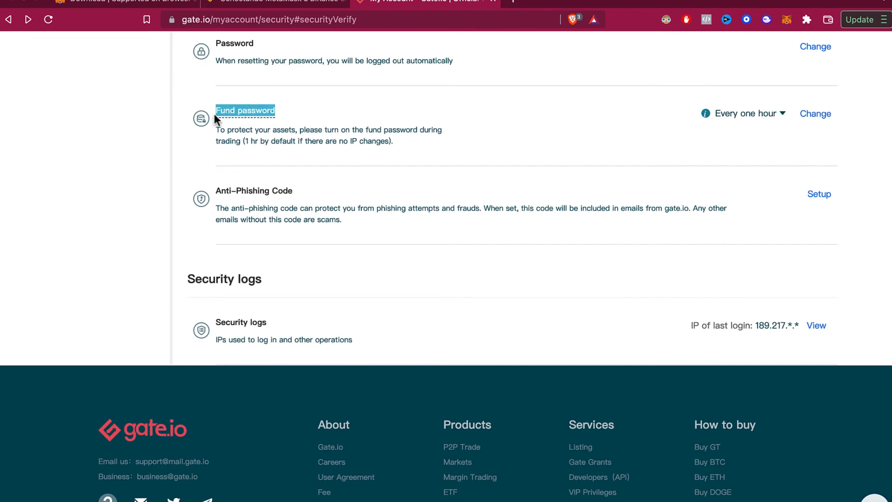
mouse_move(386, 147)
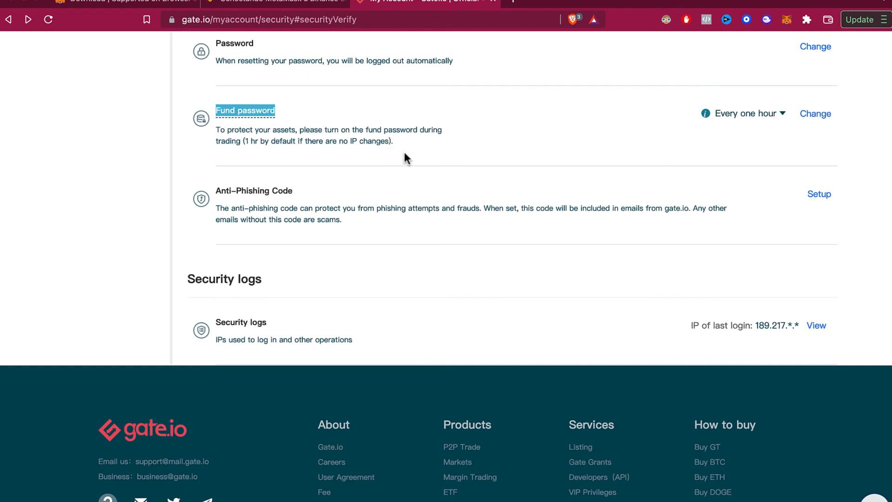
click(746, 114)
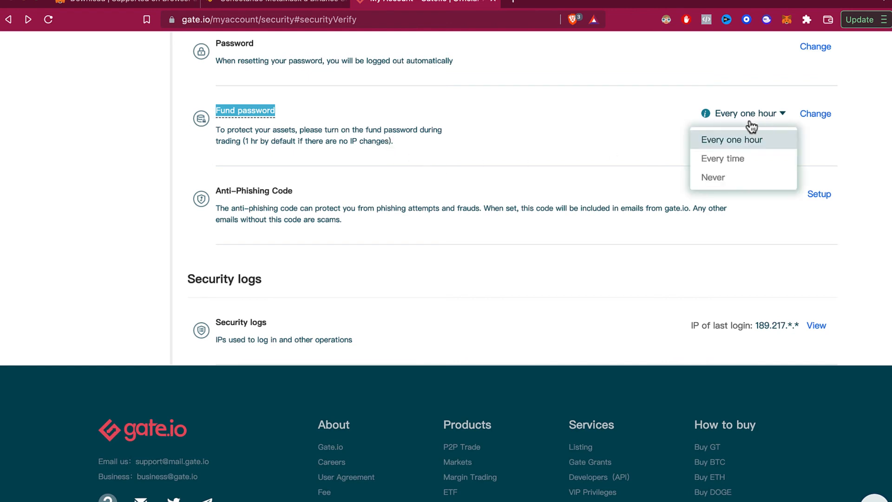